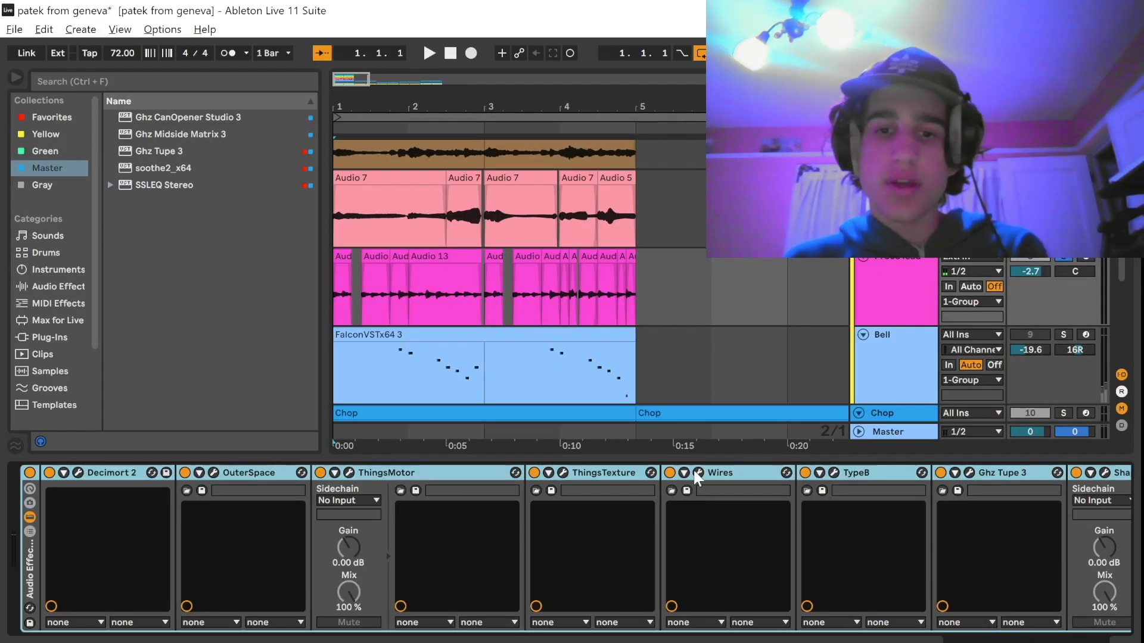
- Open the Wires tape plugin interface on the Bell track's device chain
double_click(695, 473)
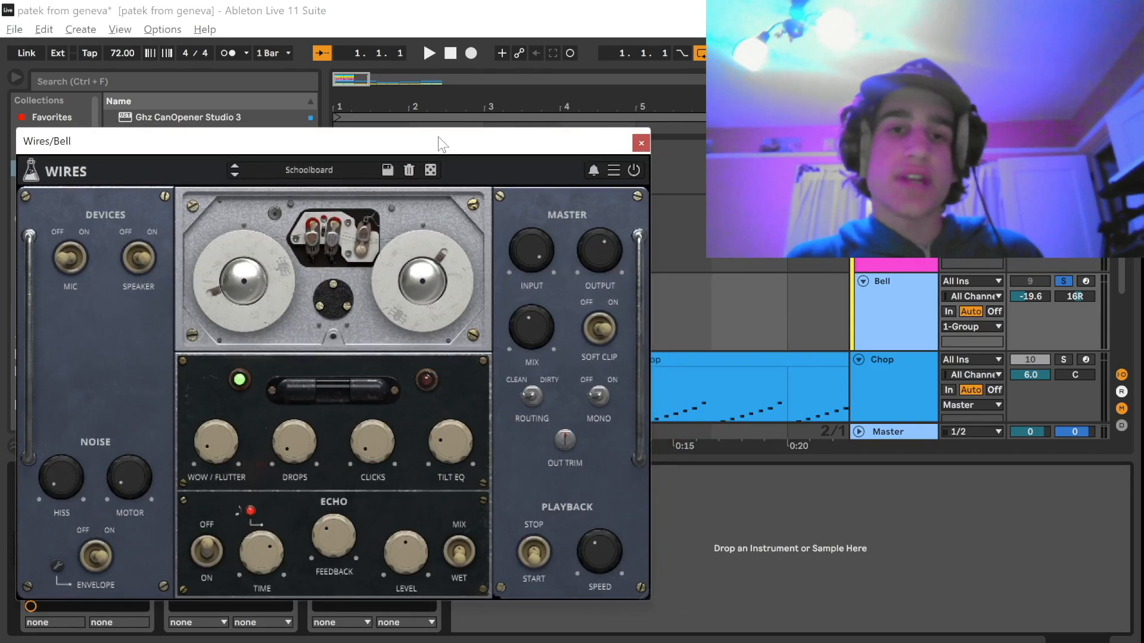
- Close the Wires plugin window to return to the Bell and Chop arrangement
click(641, 143)
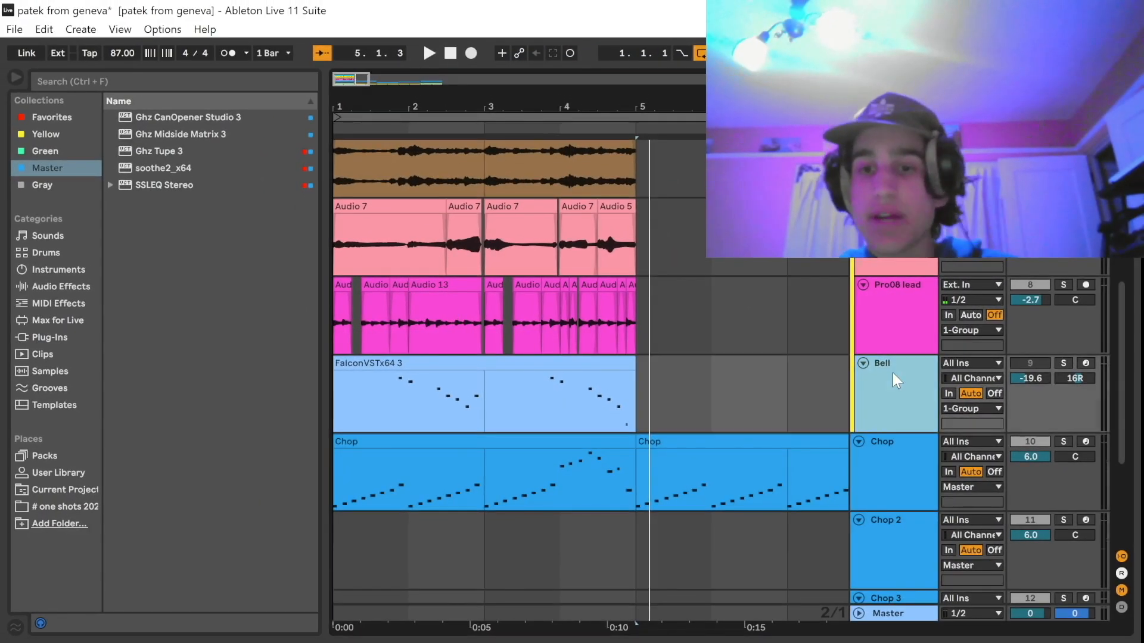
scroll(down, 3)
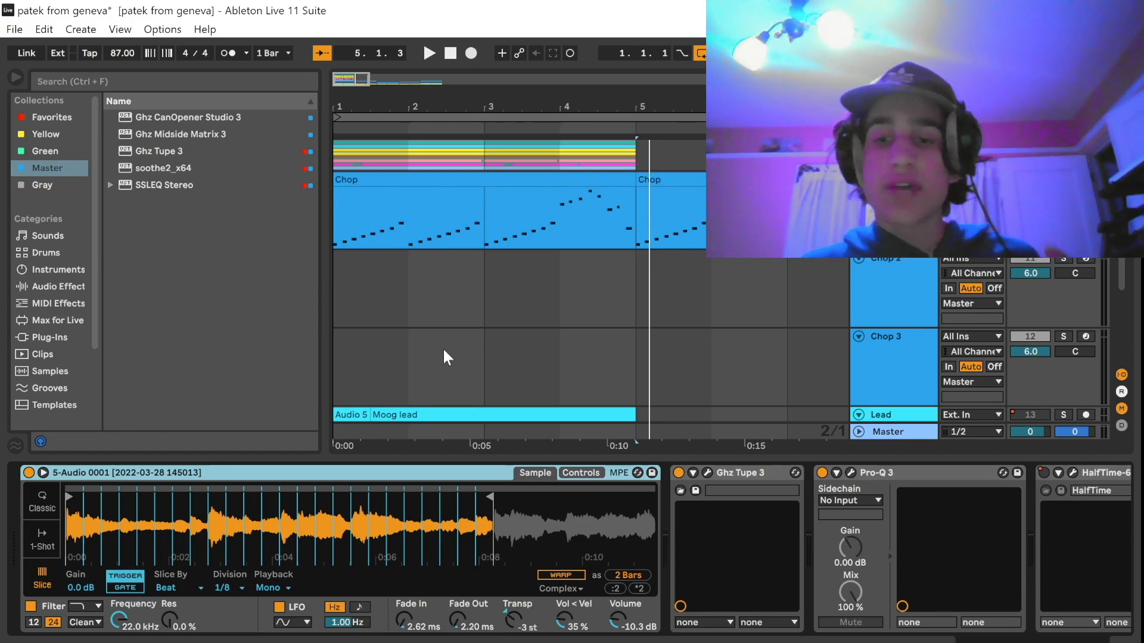
mouse_move(386, 353)
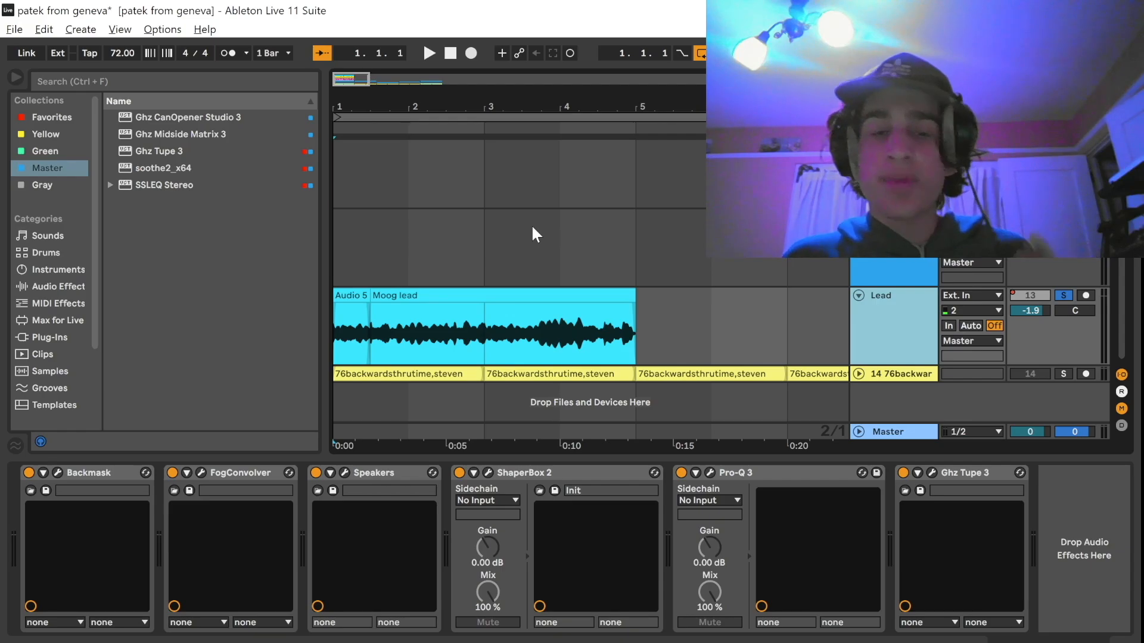
mouse_move(452, 286)
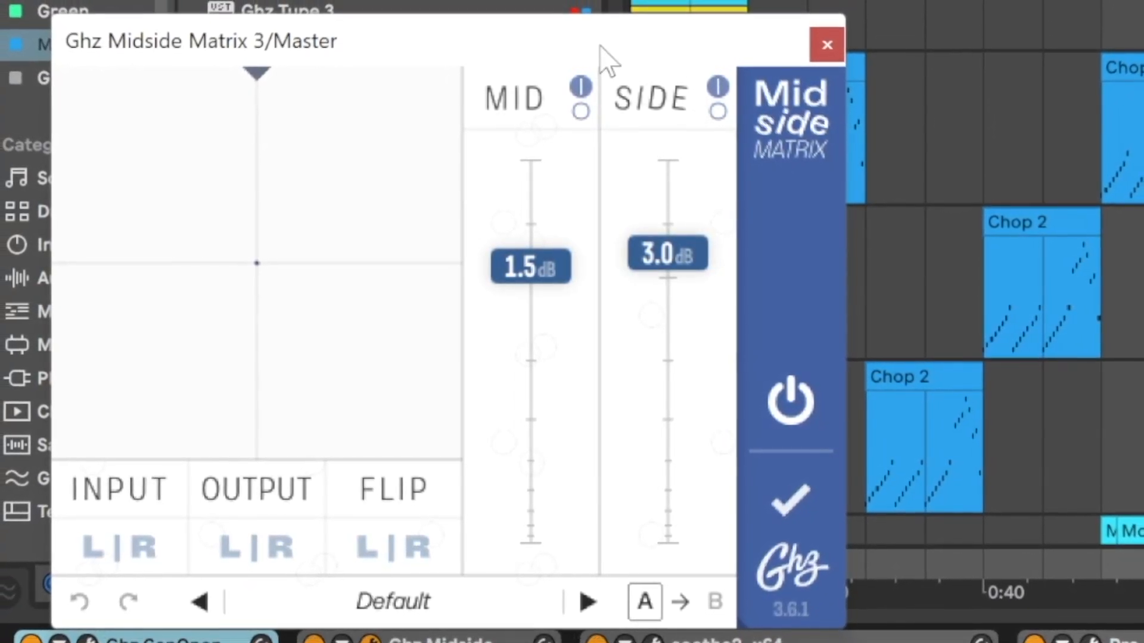
- Switch away from Live to the browser showing the Steven Shaeffer sample store
click(825, 44)
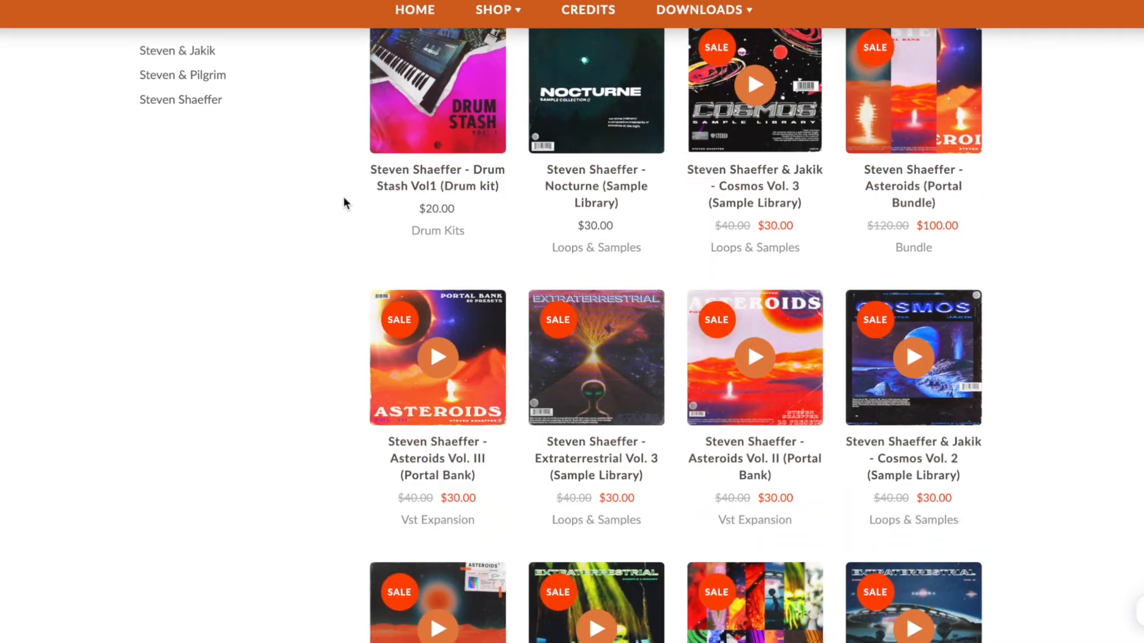
- Scroll down the Drumify shop to the one-shot kits, sample libraries and mixing template
scroll(down, 3)
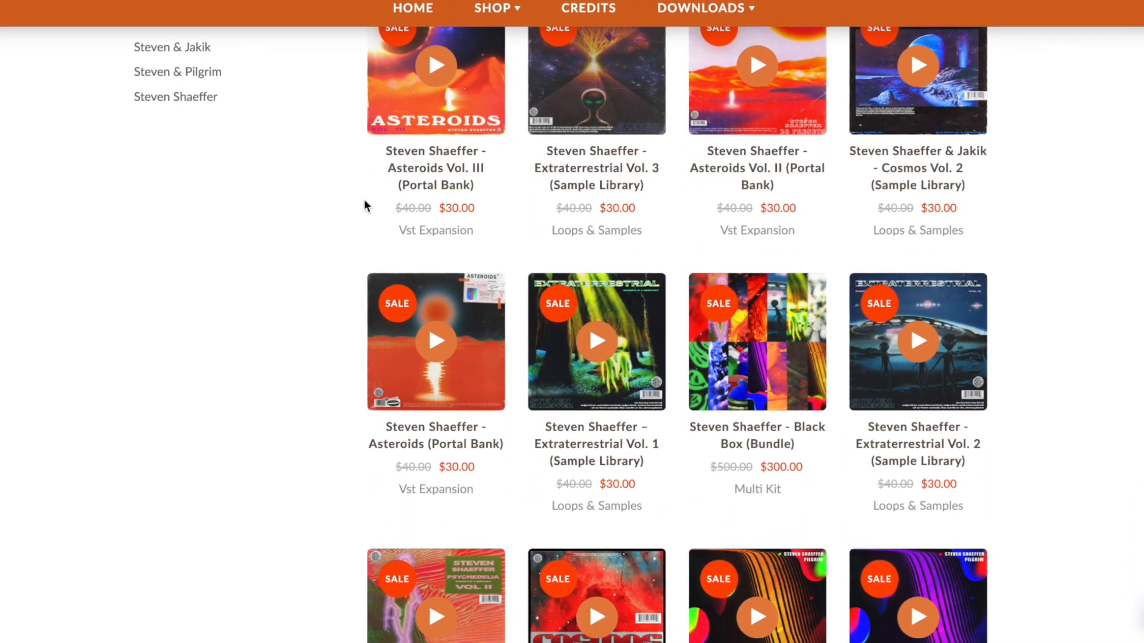
scroll(down, 3)
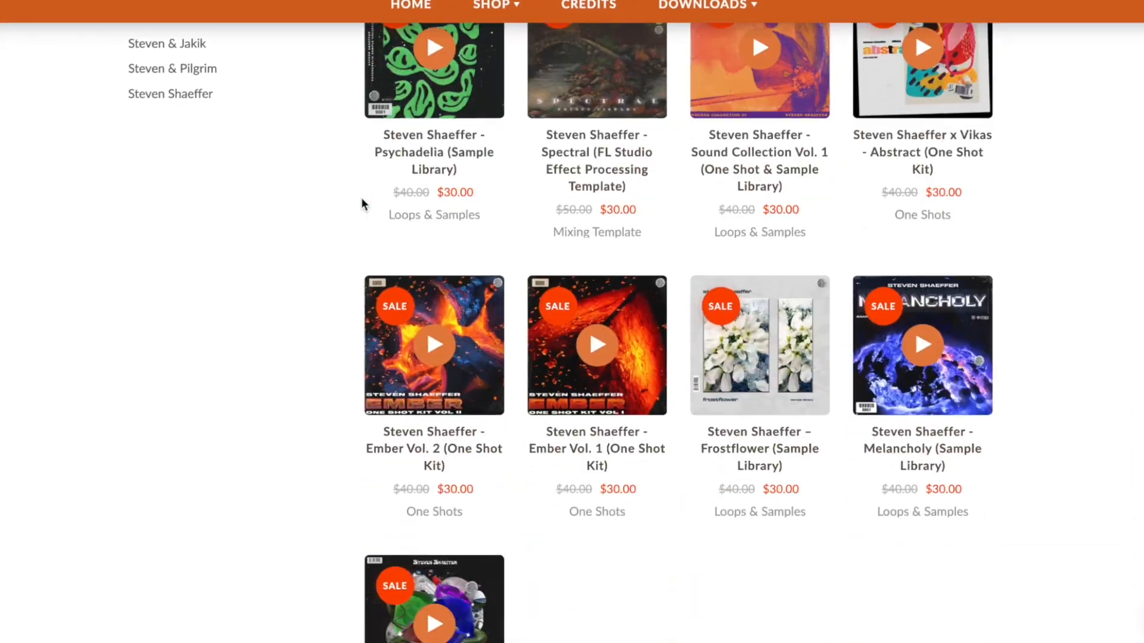